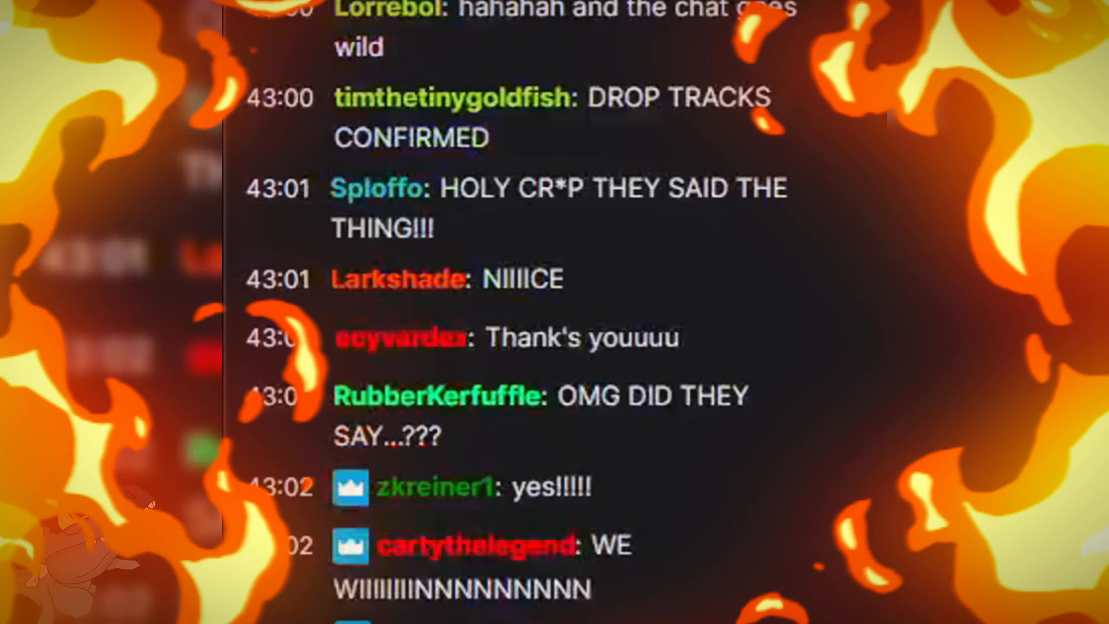
- Zoom the view over the sand before painting the hexagonal plaza and curved entrance path
scroll("down", 3)
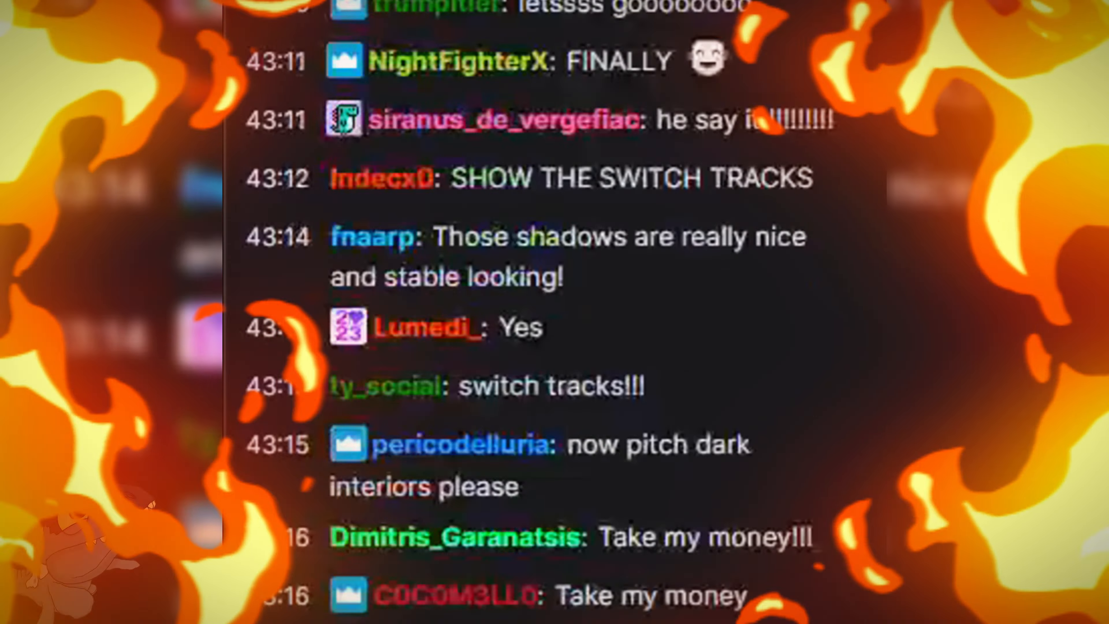
scroll("down", 3)
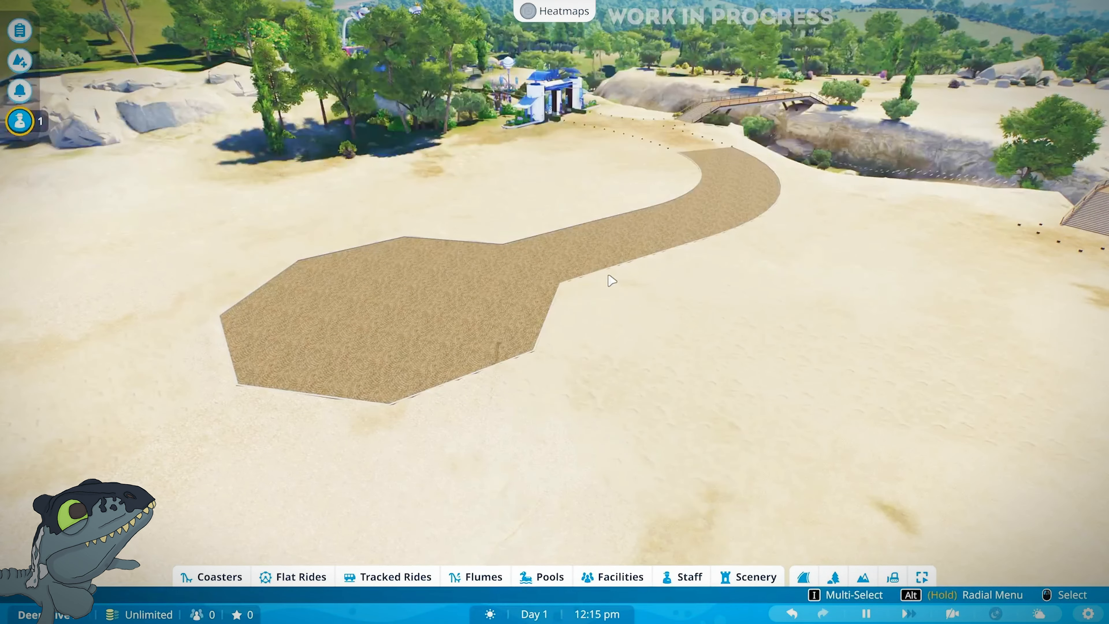
mouse_move(649, 305)
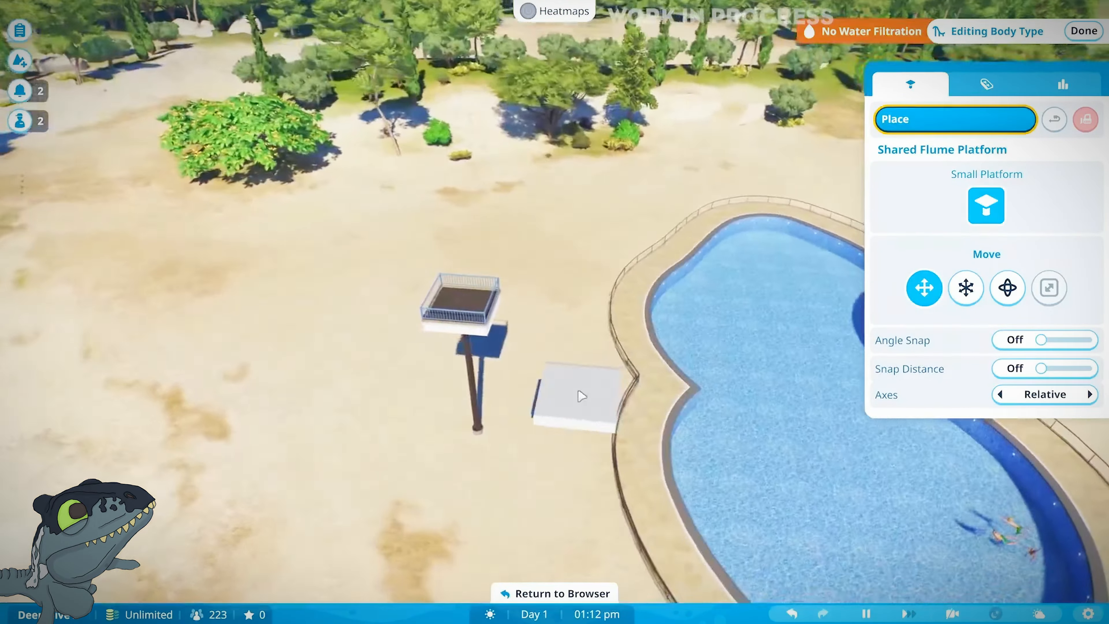
- Place a Small Platform, an Open Flume Start, then open flume, high-sided left turn and transparent pipe pieces down to the pool
left_click(984, 83)
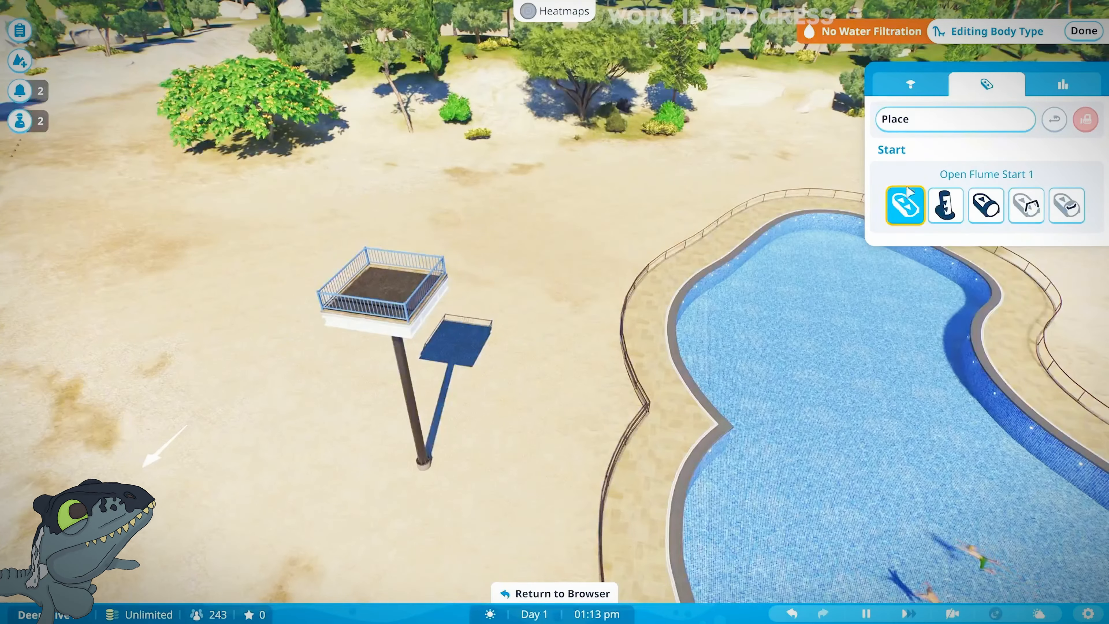
left_click(986, 205)
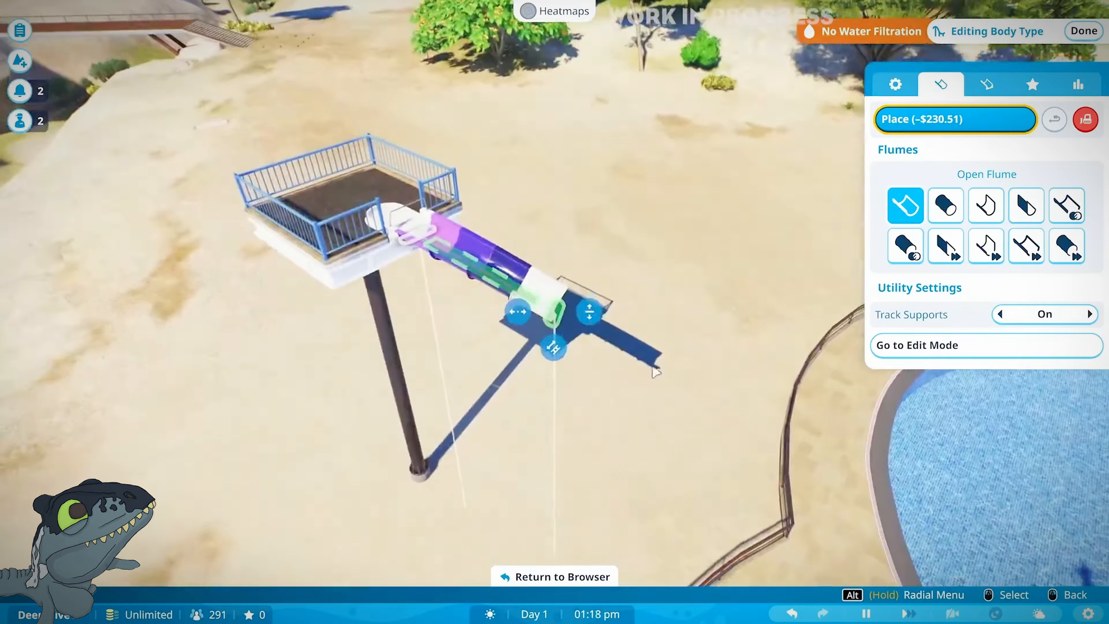
left_click(1025, 206)
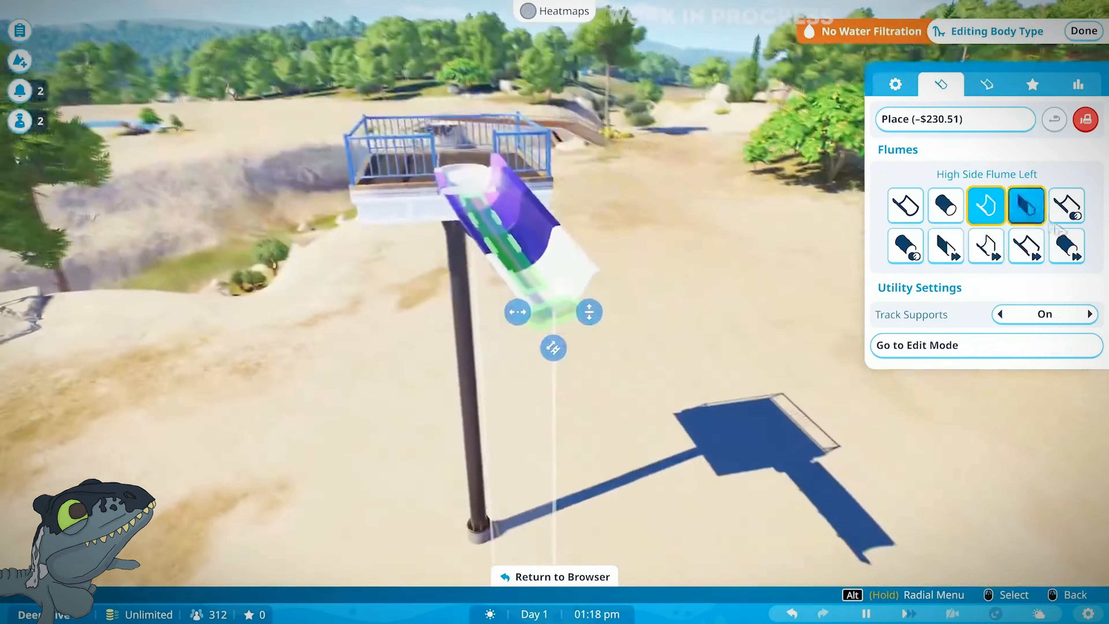
left_click(905, 246)
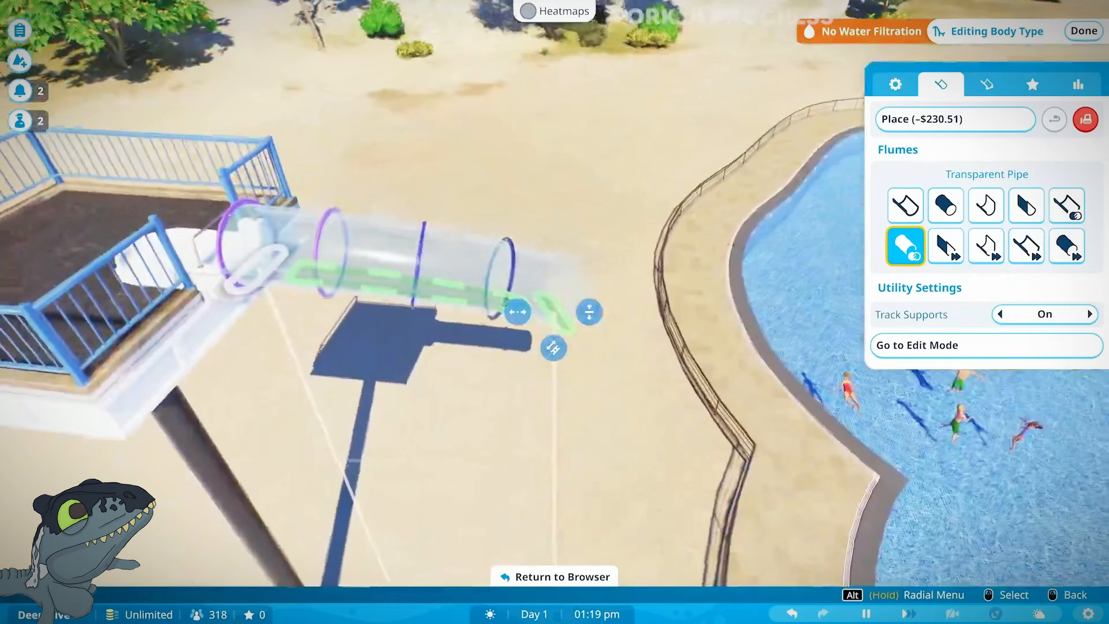
left_click(905, 205)
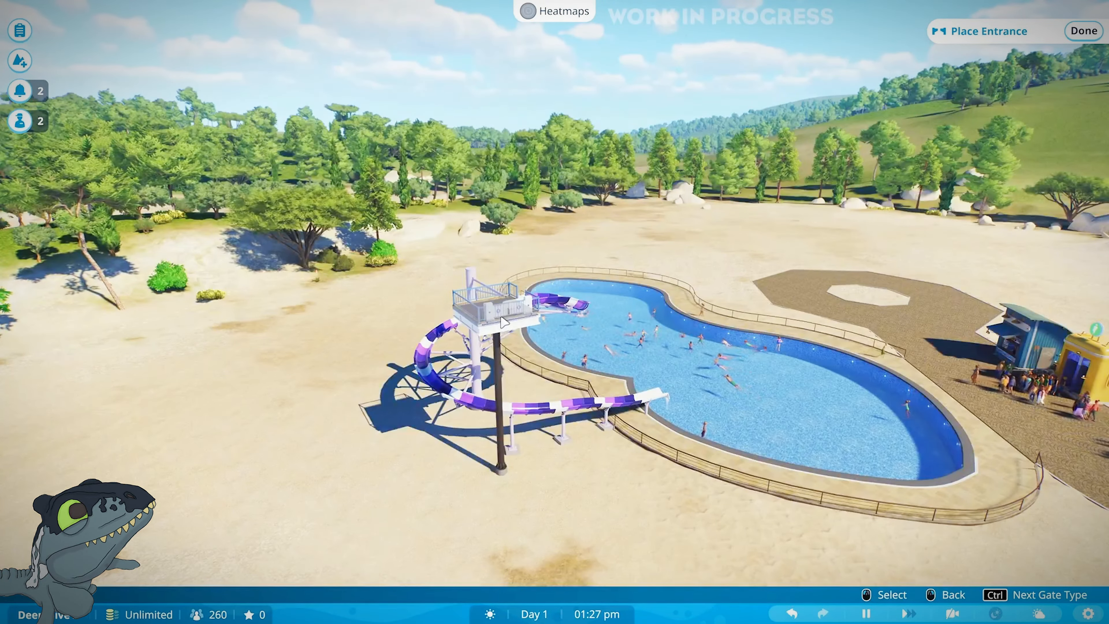
- Place the flume's entrance at the platform, open the ride to guests, and recolour it Red
left_click(496, 318)
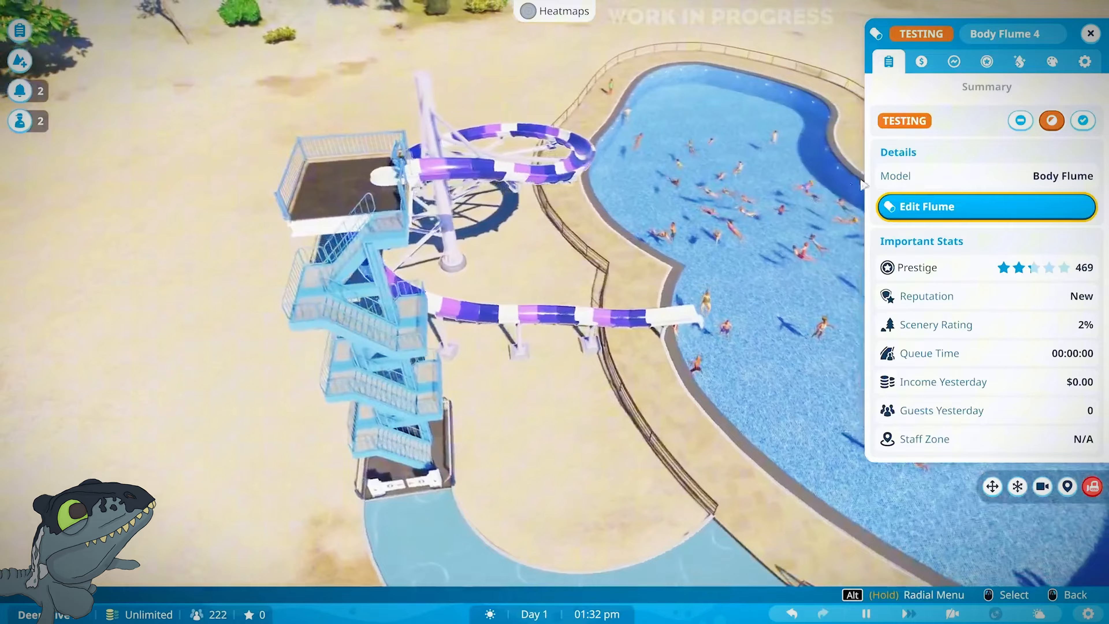
left_click(1083, 120)
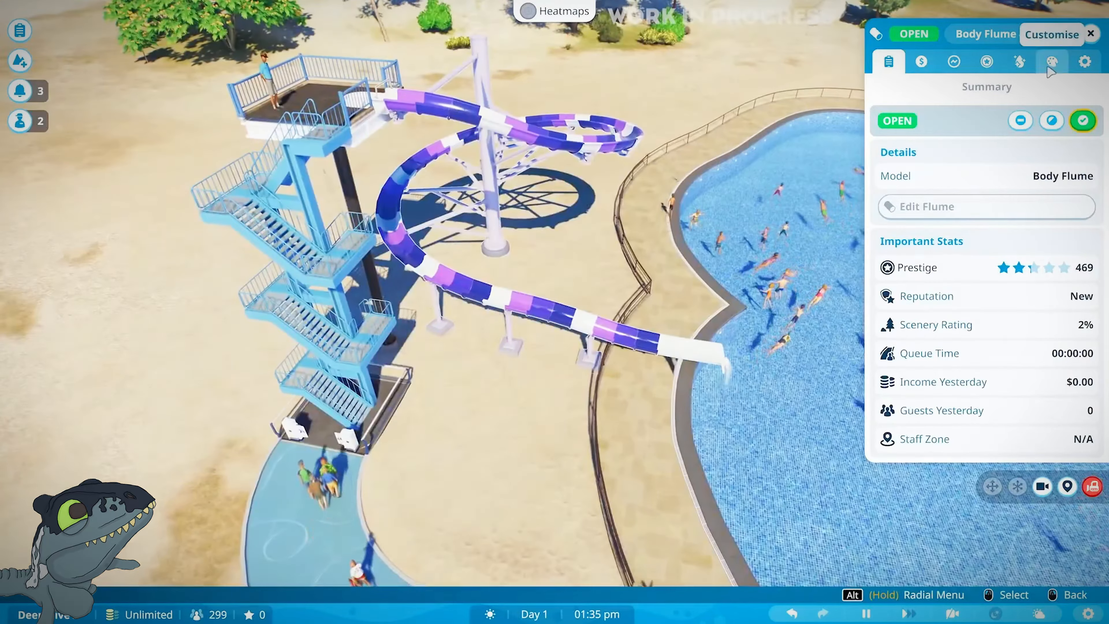
left_click(875, 113)
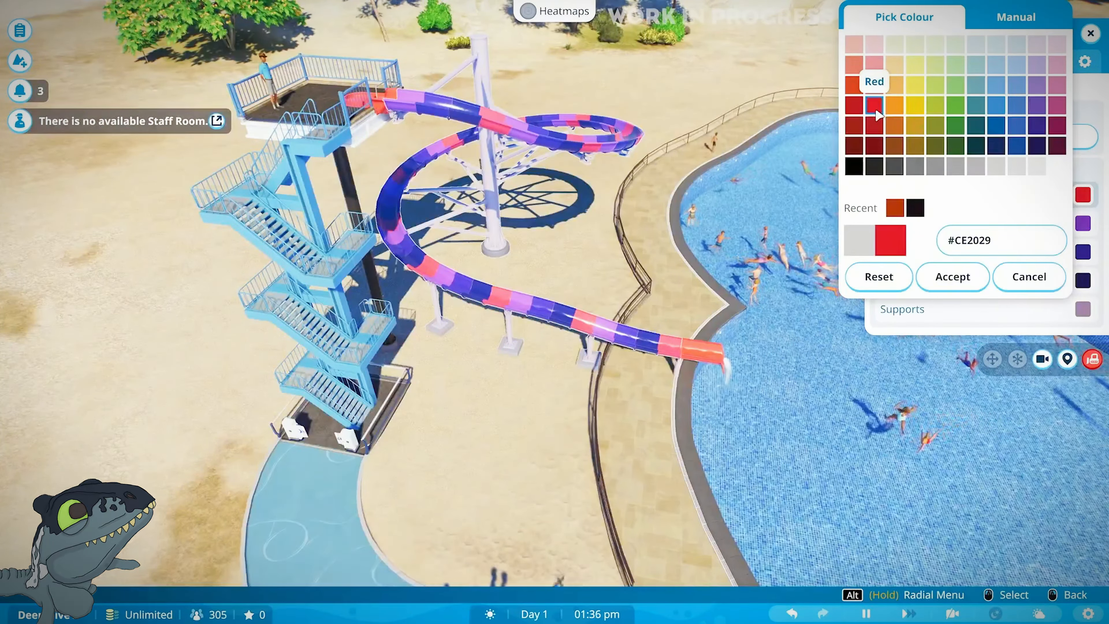
left_click(953, 276)
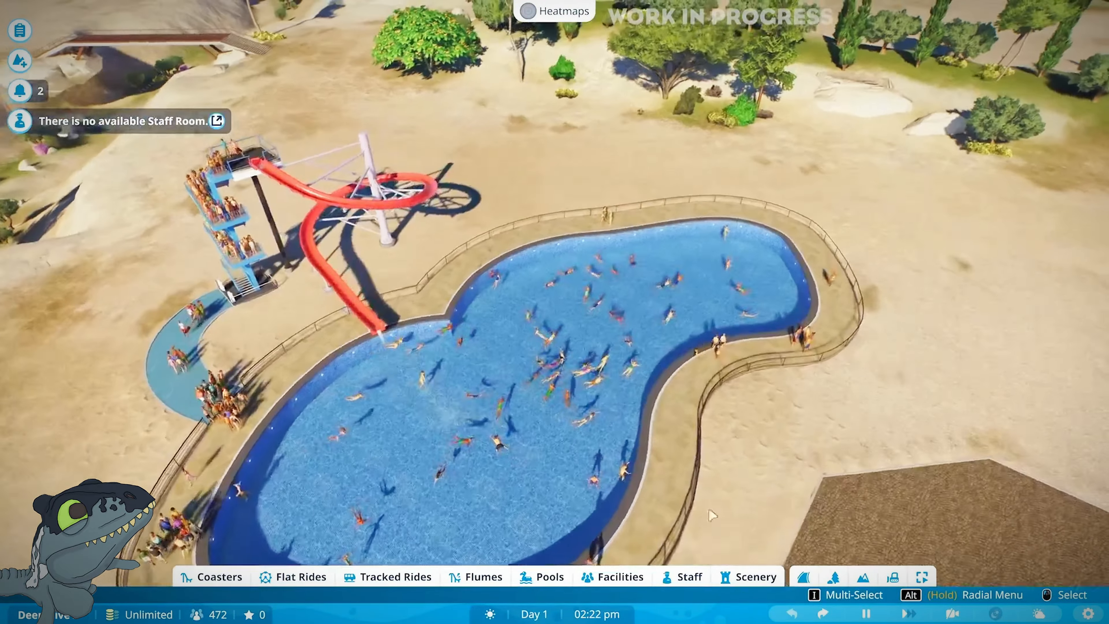
- Add a square pool section, build a second flume from a tower platform into it, and start a test ride
left_click(542, 577)
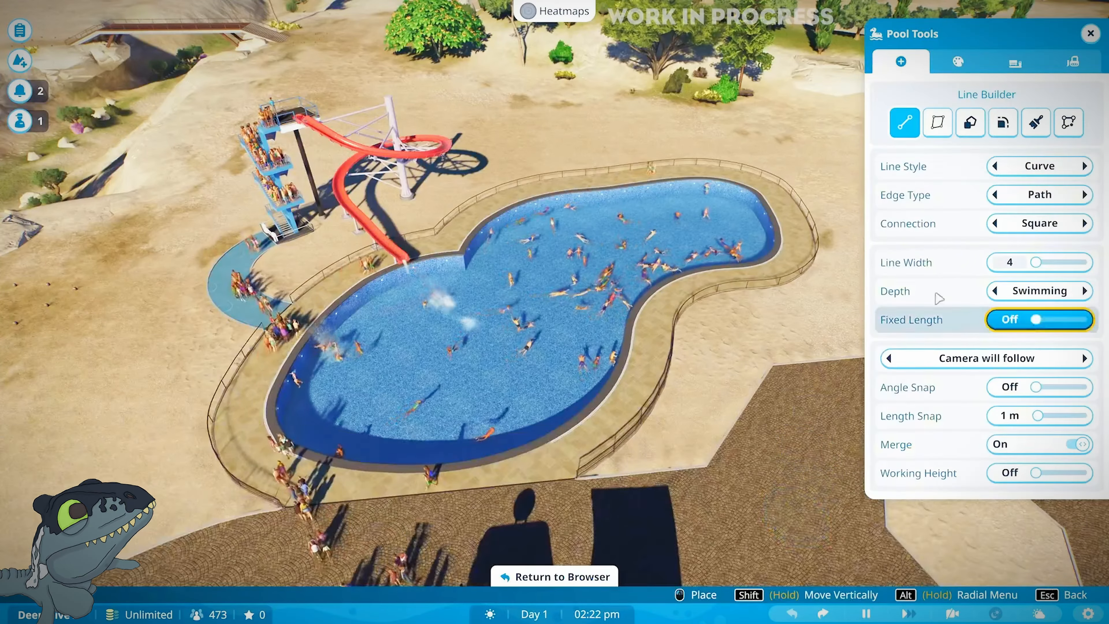
left_click(970, 123)
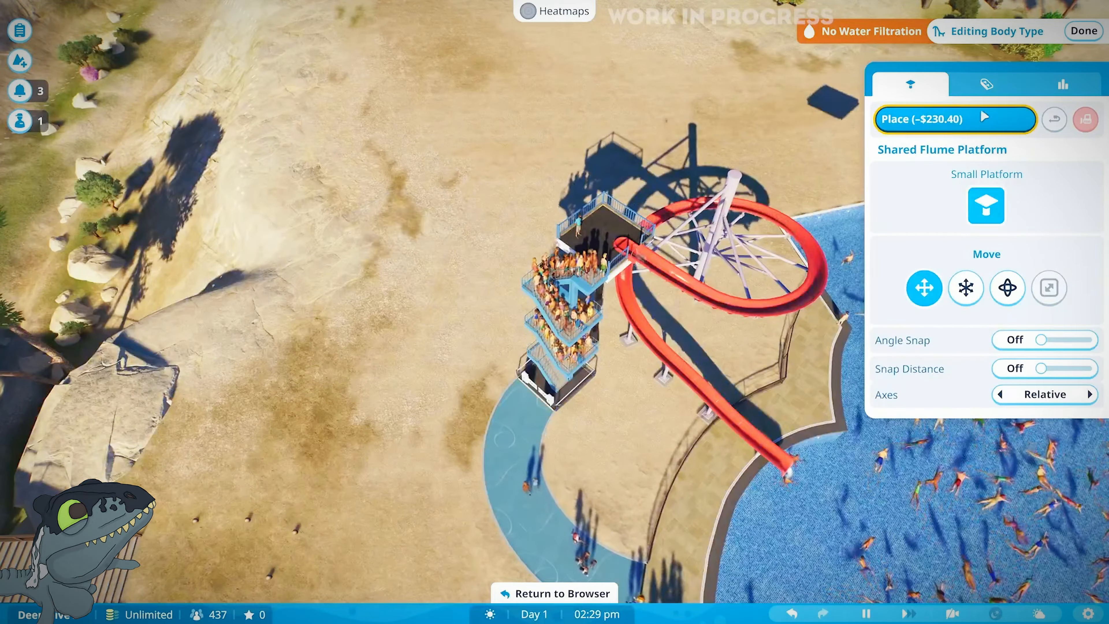
left_click(986, 83)
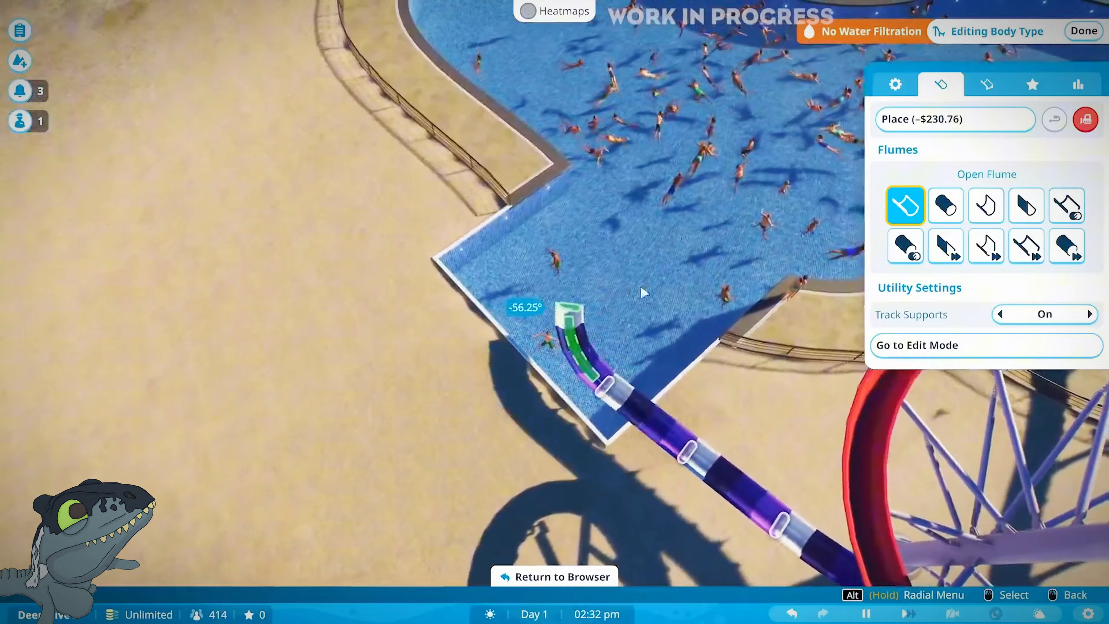
left_click(1033, 84)
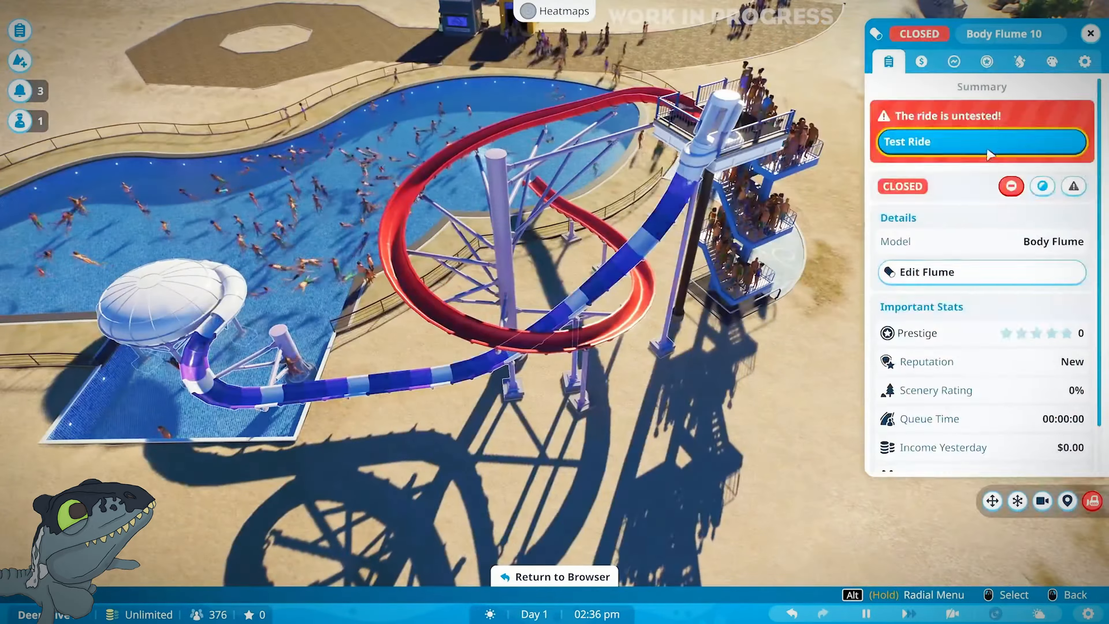
left_click(1042, 186)
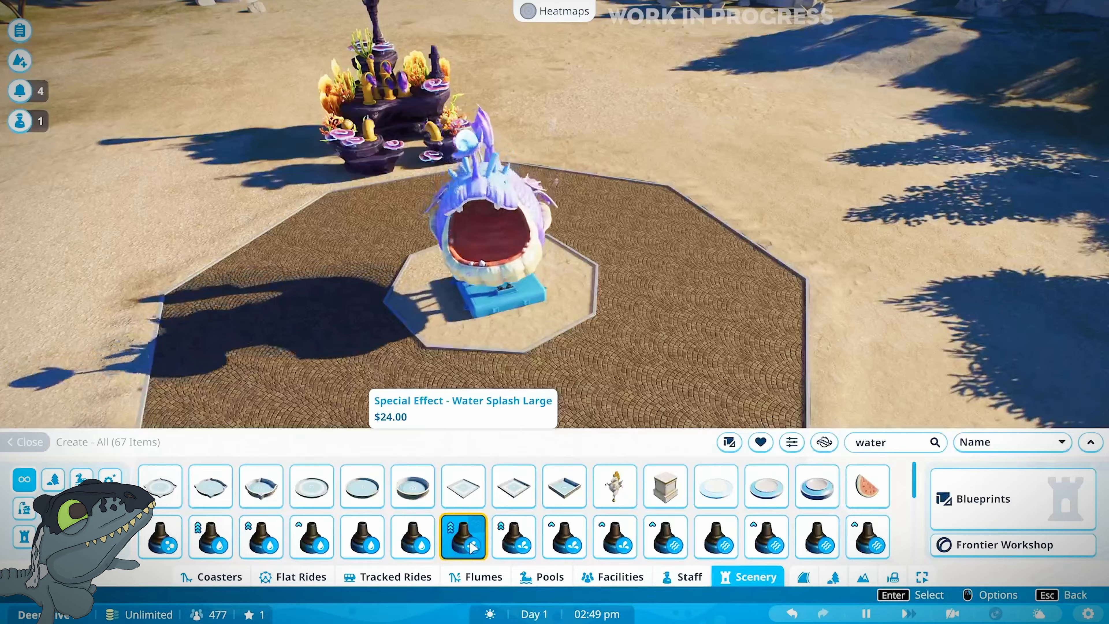
- Place Water Jet Large effects around the Fish Beastie statue for the event sequencer
left_click(463, 537)
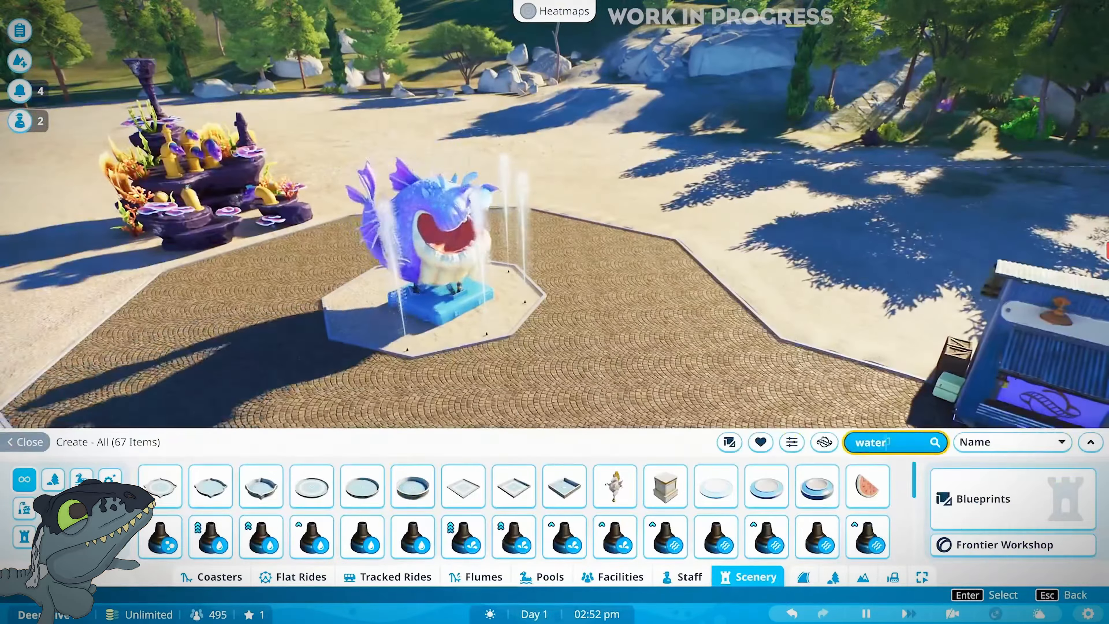
left_click(27, 441)
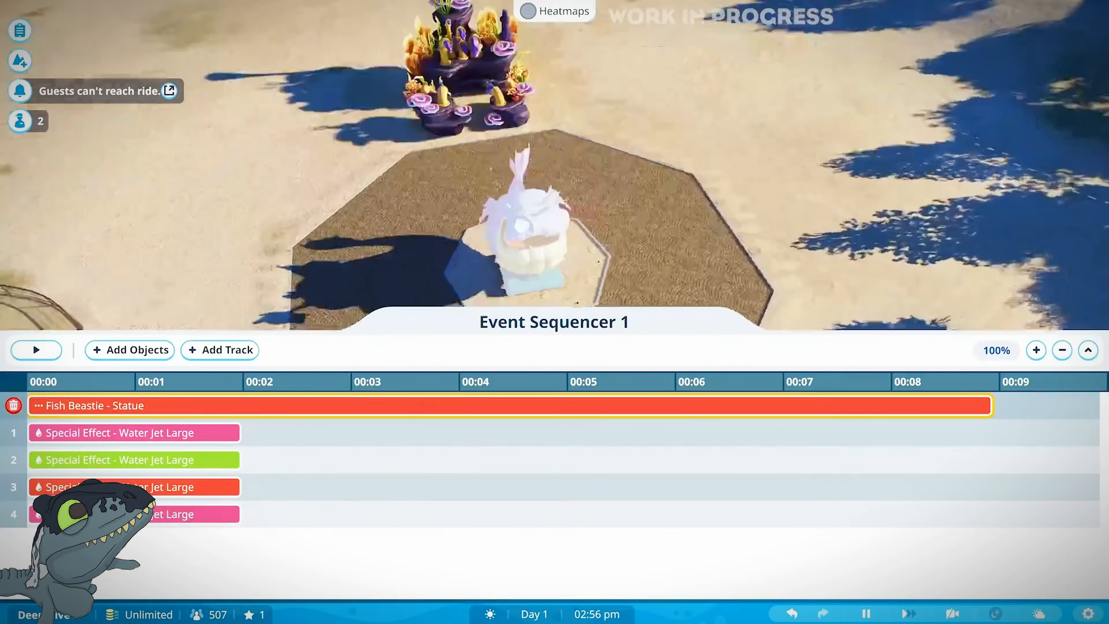
- Shift the Water Jet Large clips to 00:02, stretch them to about 00:08, and close the timeline
left_click(35, 350)
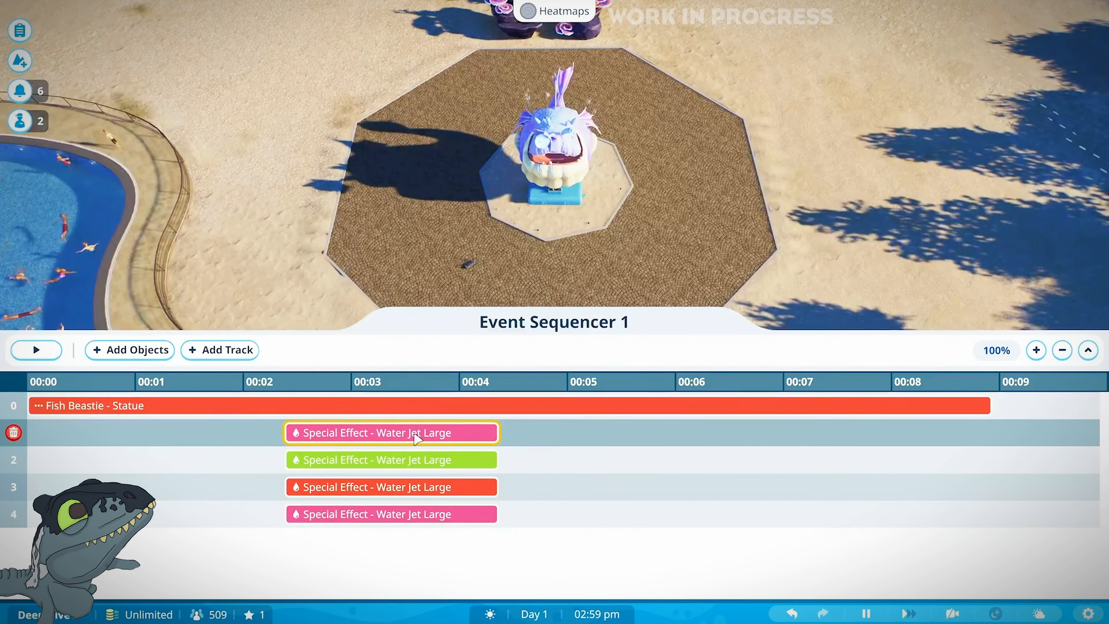
left_click(391, 432)
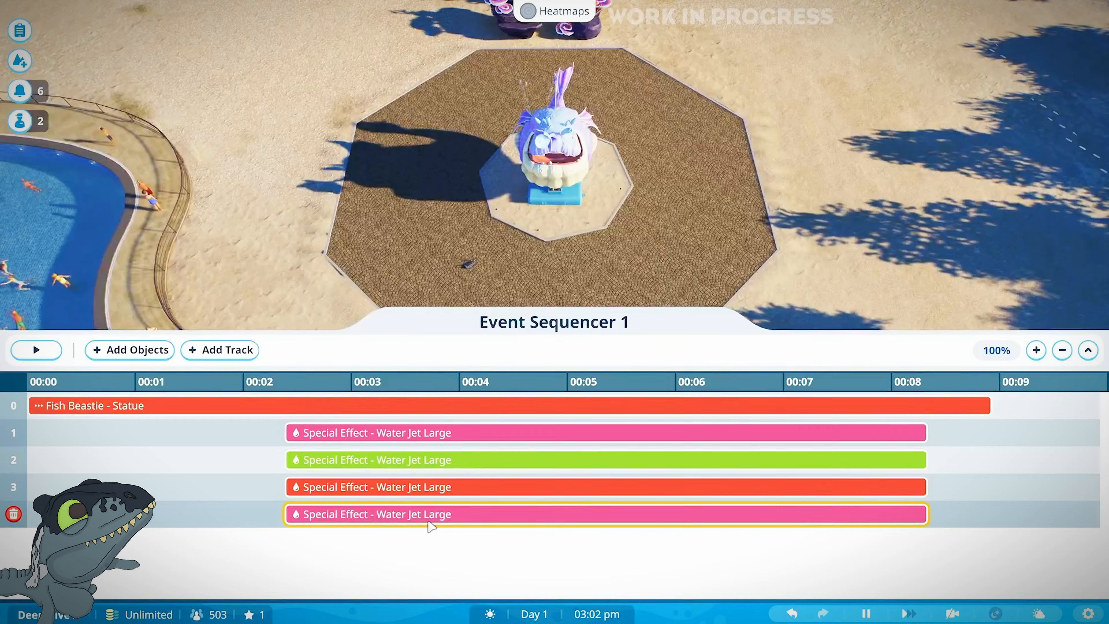
left_click(35, 350)
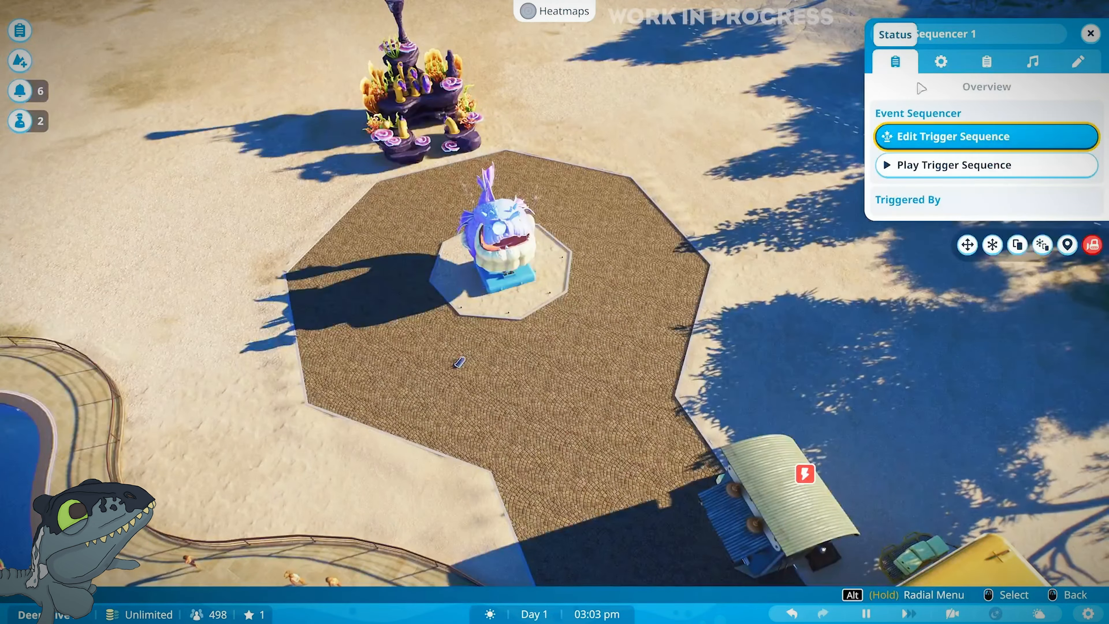
- Play Trigger Sequence so jets and statue perform together, then close the Status panel
left_click(984, 165)
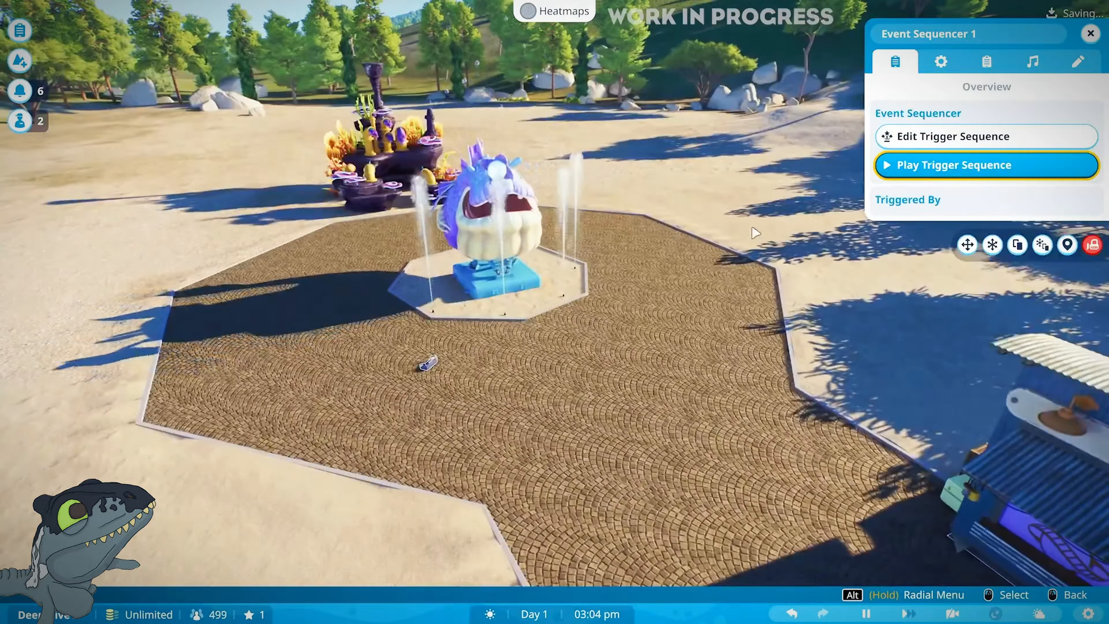
left_click(1091, 33)
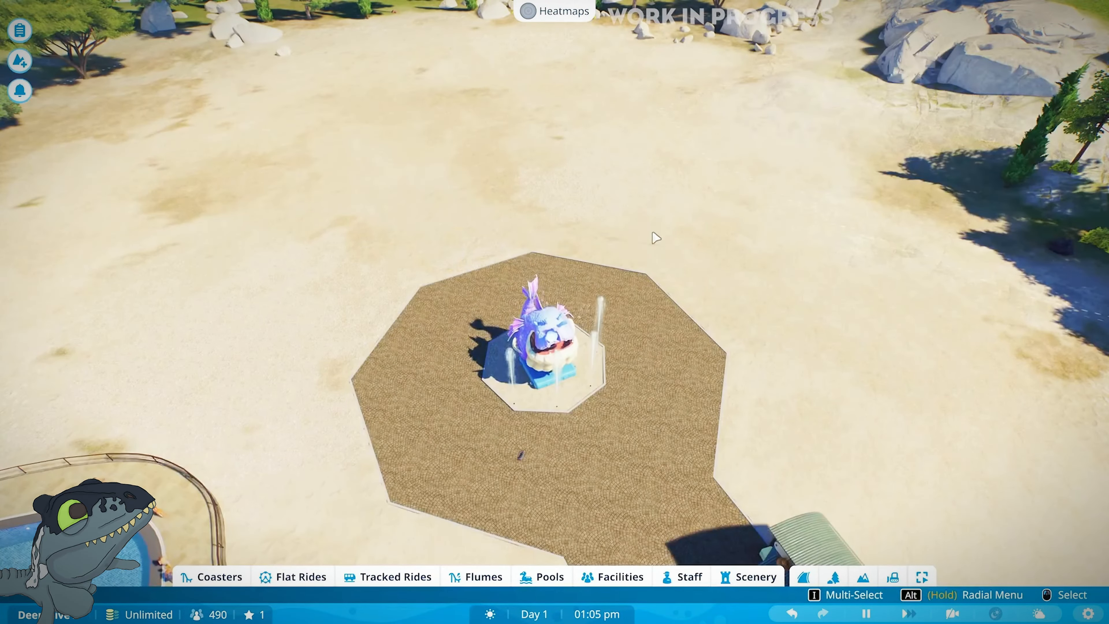
- Plant Coconut Palm Large 2 by the pool path and scale it to 90% with Advanced Scale
left_click(749, 577)
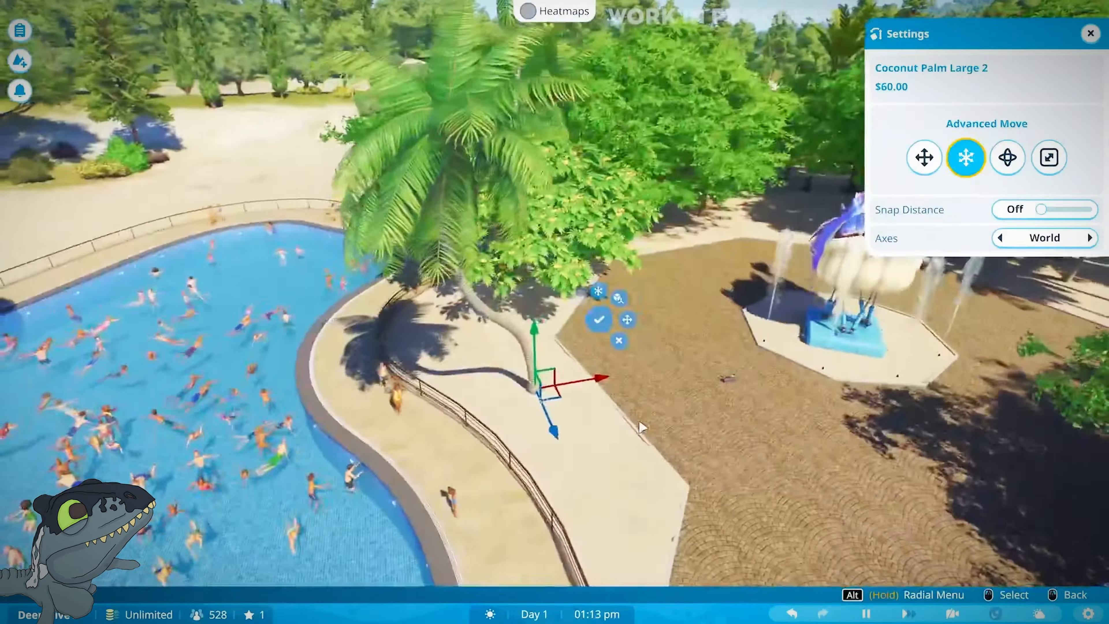
left_click(1049, 158)
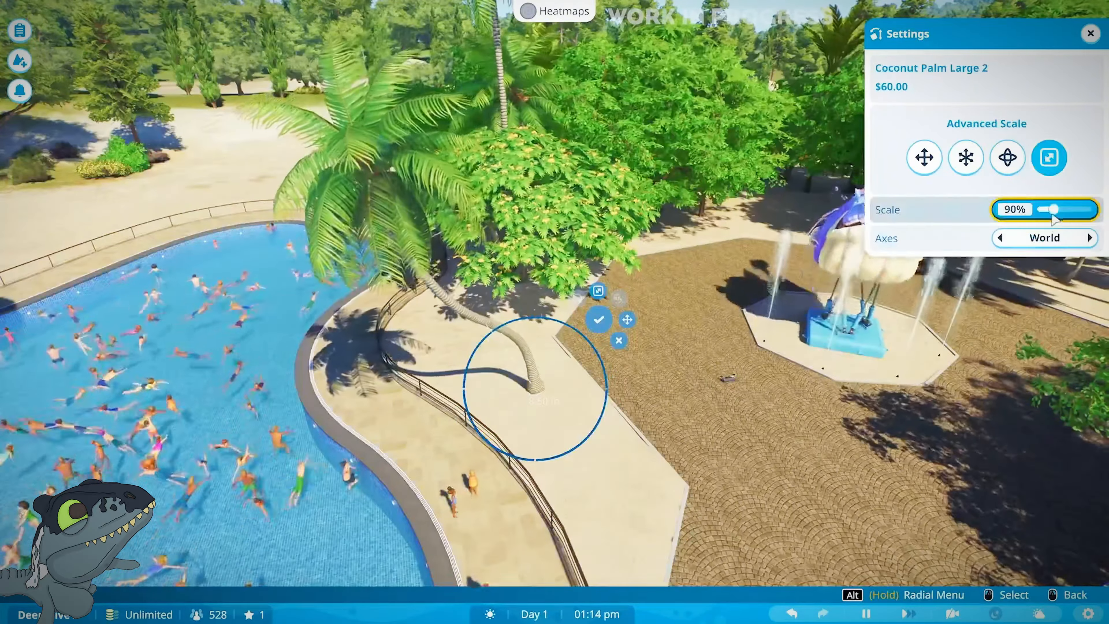
left_click_drag(1051, 209, 1075, 209)
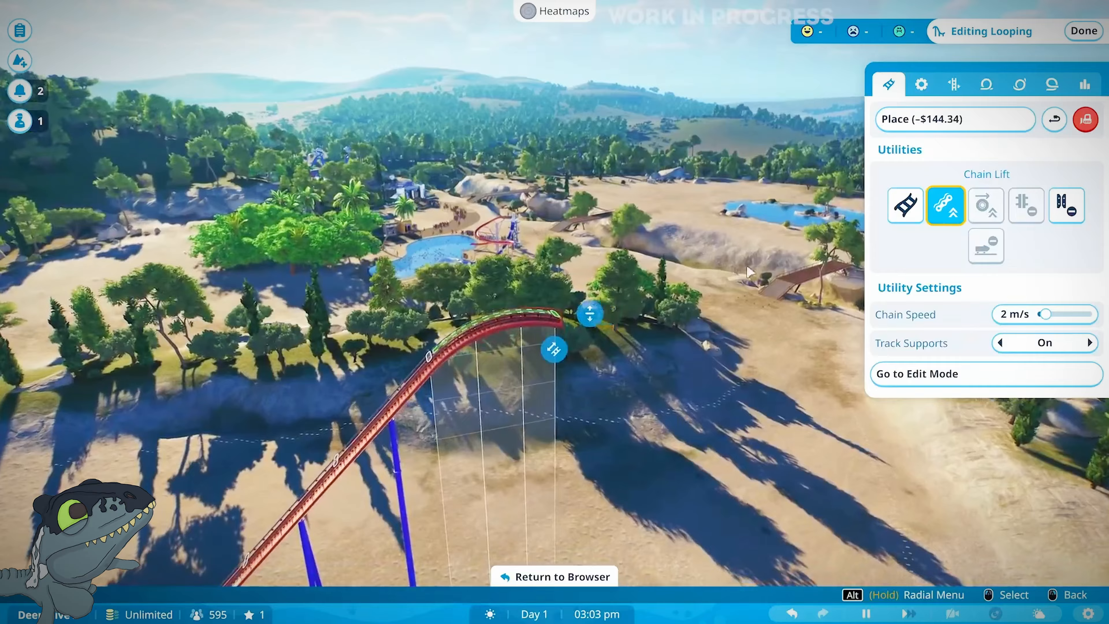
- Place a Chain Lift section, a standard track piece, and a Dive Loop Left on the coaster
left_click(905, 205)
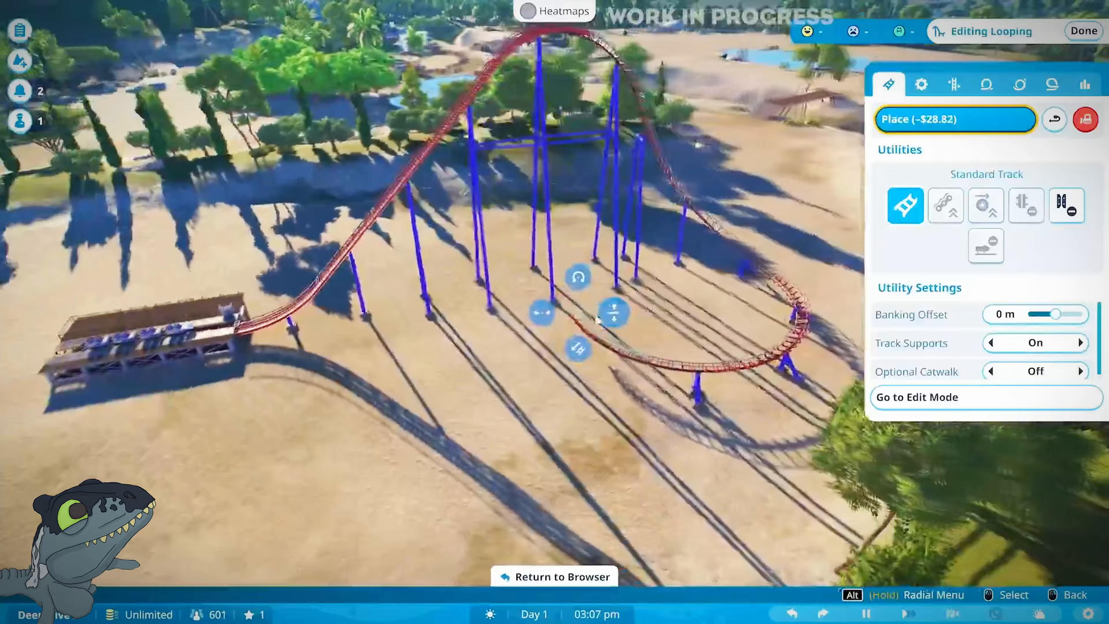
left_click(986, 85)
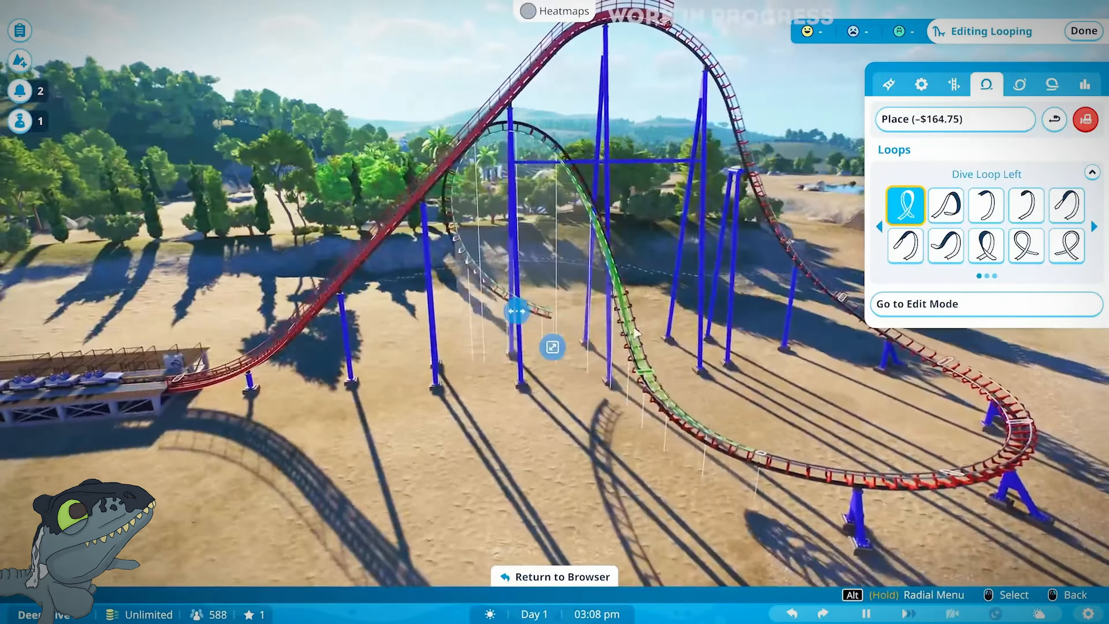
left_click(1085, 84)
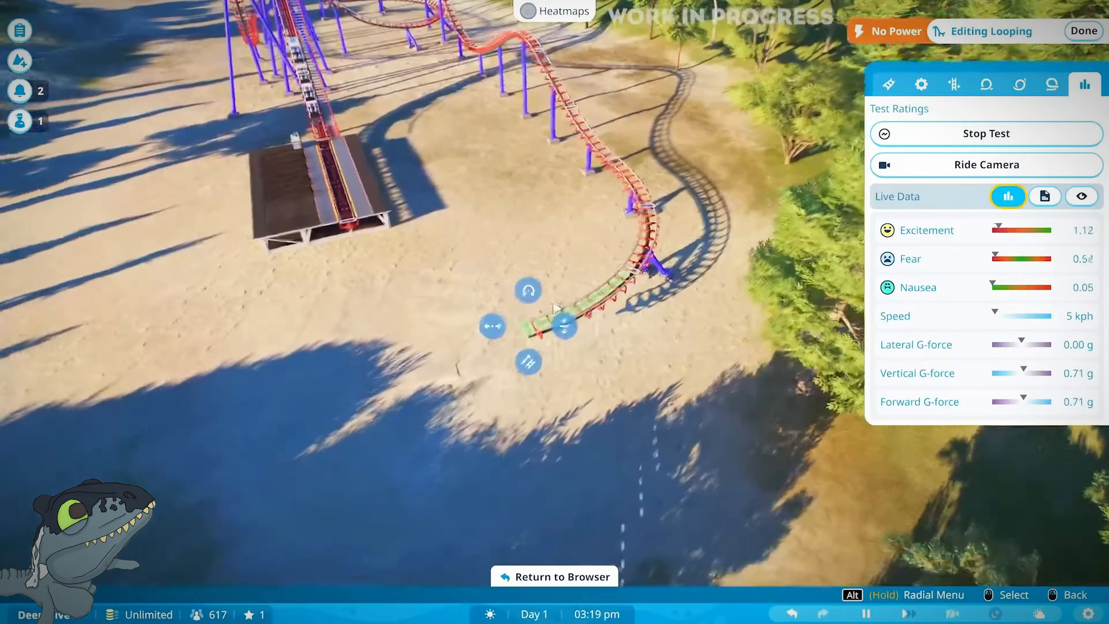
- Stop the test ratings and smooth the final track stretch into the station
left_click(889, 85)
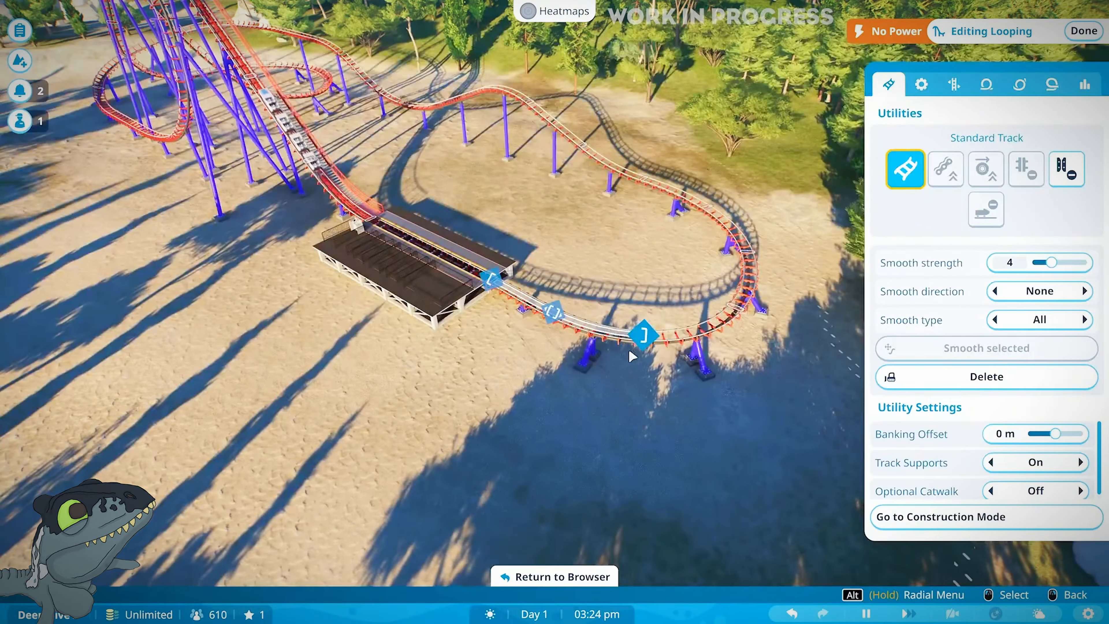
left_click(985, 377)
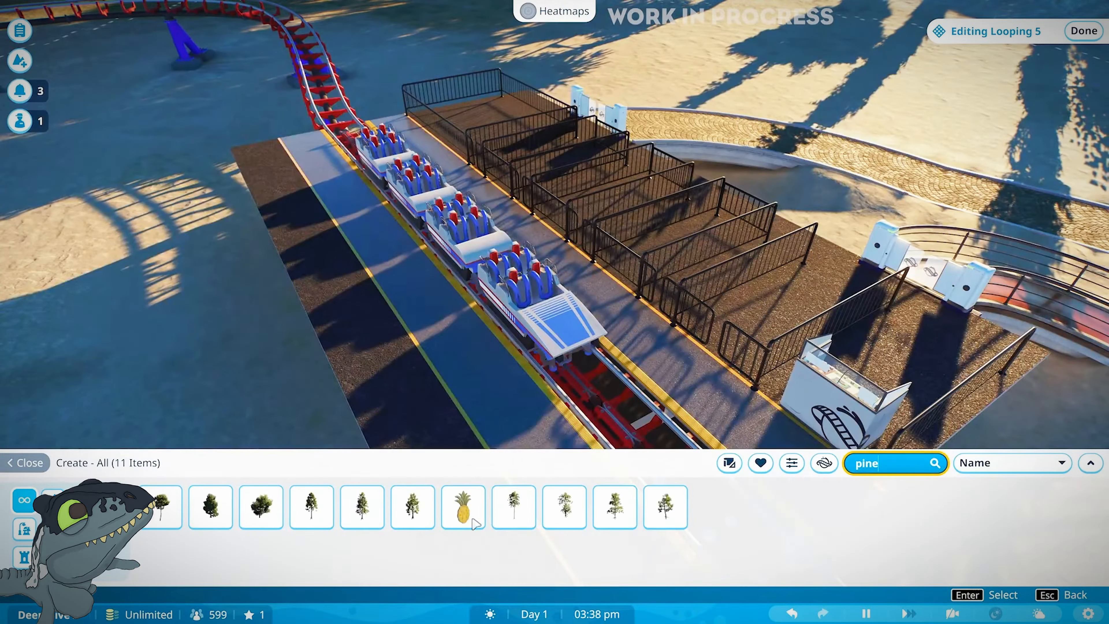
- Mount a Resort Sign - Pineapple on the front train car, positioned with Advanced Move and scaled to 60%
left_click(463, 507)
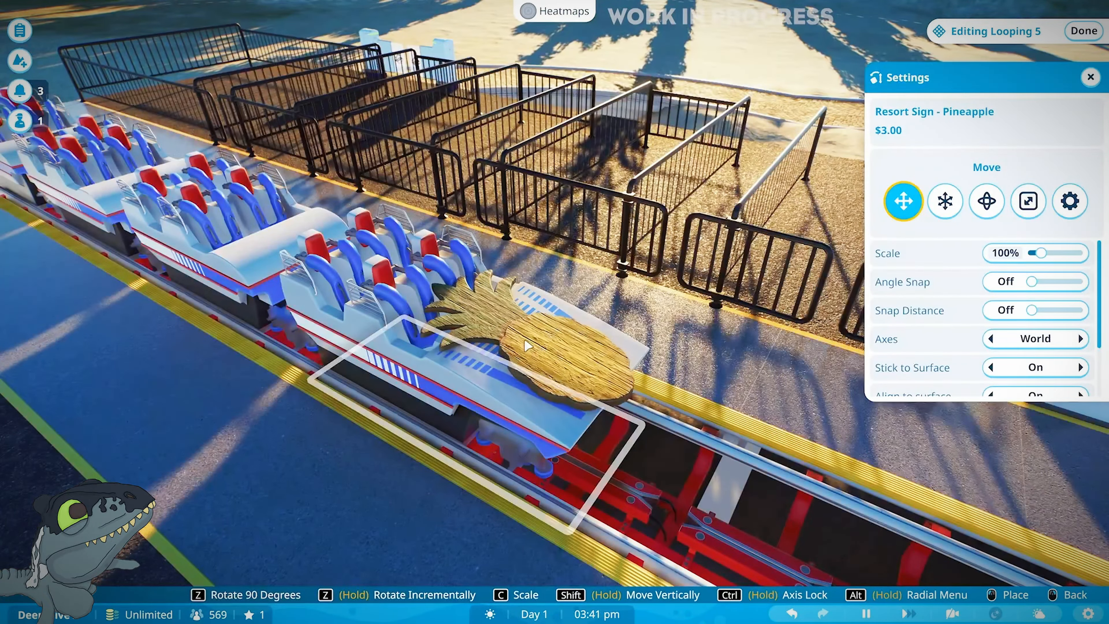
left_click(946, 201)
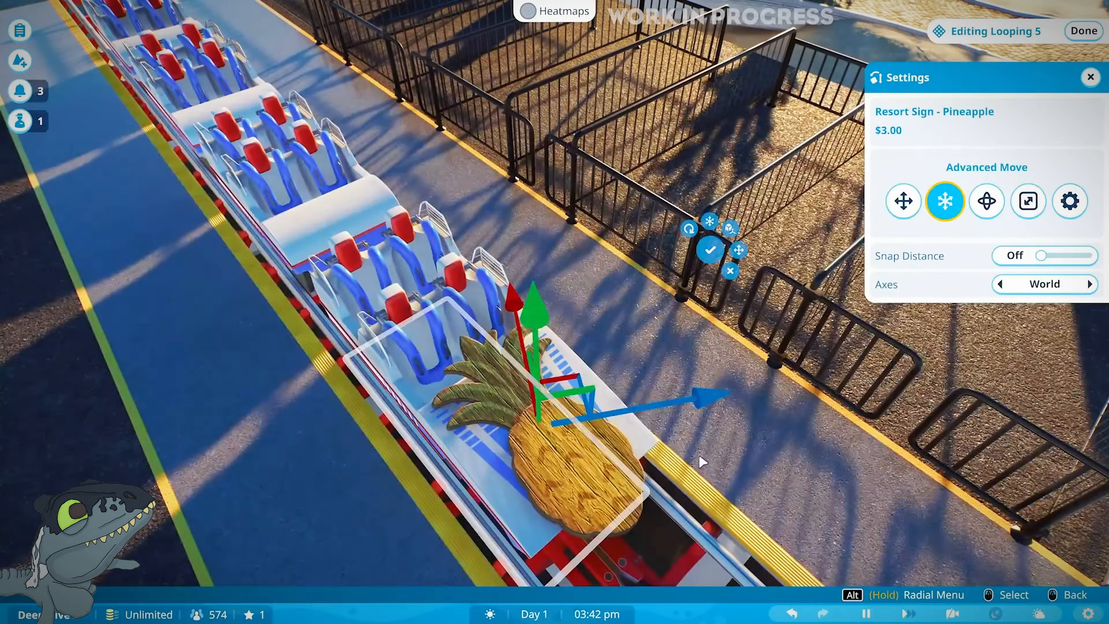
left_click(1028, 201)
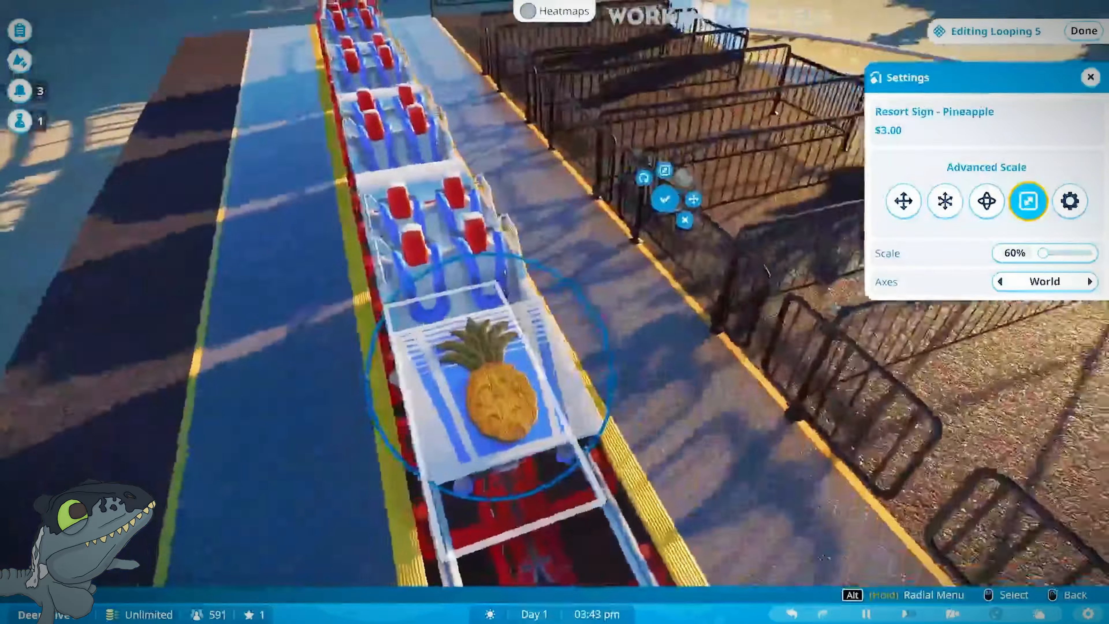